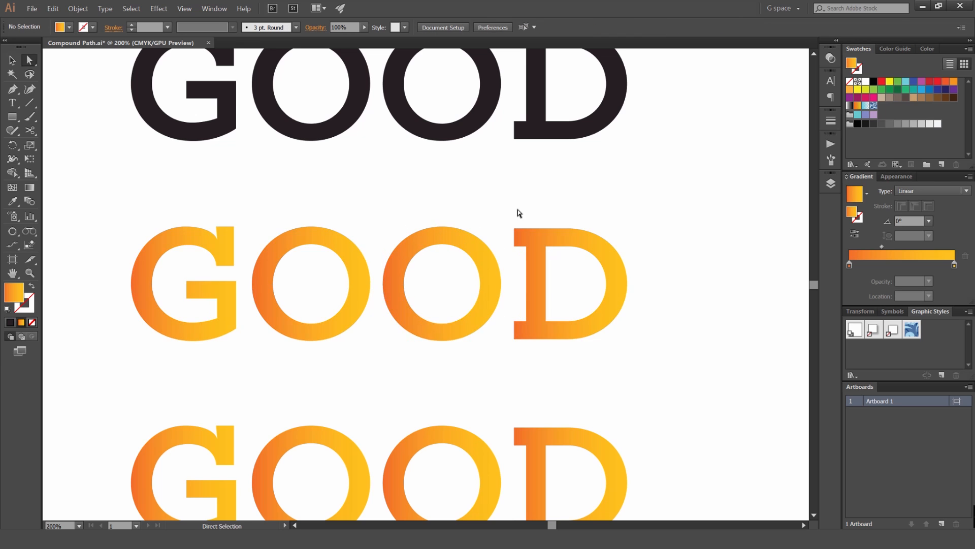
- Select the bottom GOOD word and merge its letters into one compound path via Object > Compound Path > Make
{"action": "scroll", "scroll_direction": "down", "scroll_amount": 3}
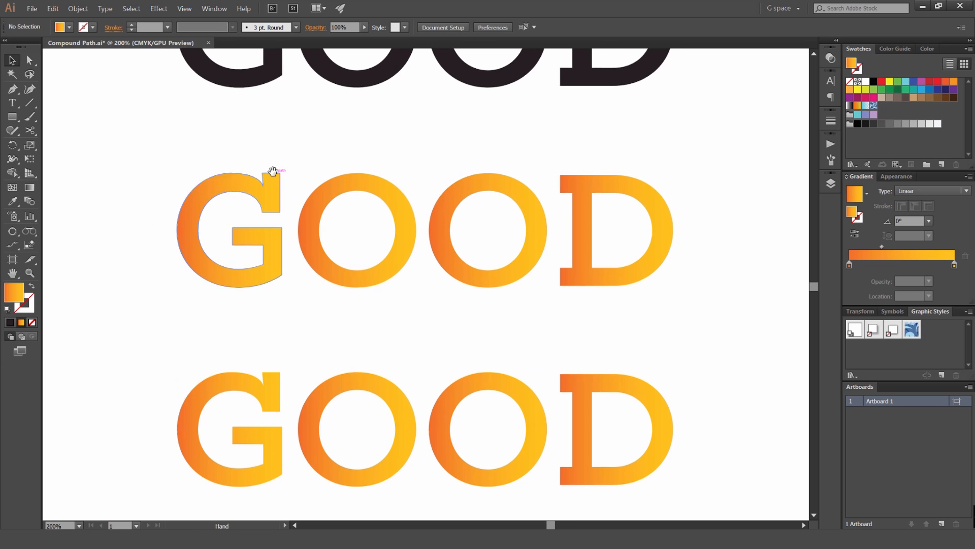
{"action": "left_click", "coordinate": [273, 178]}
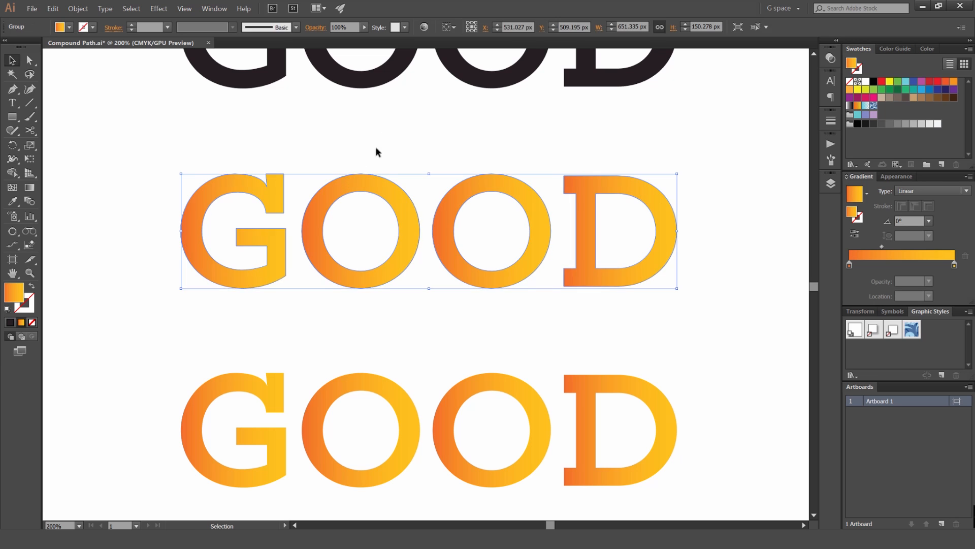
{"action": "mouse_move", "coordinate": [352, 156]}
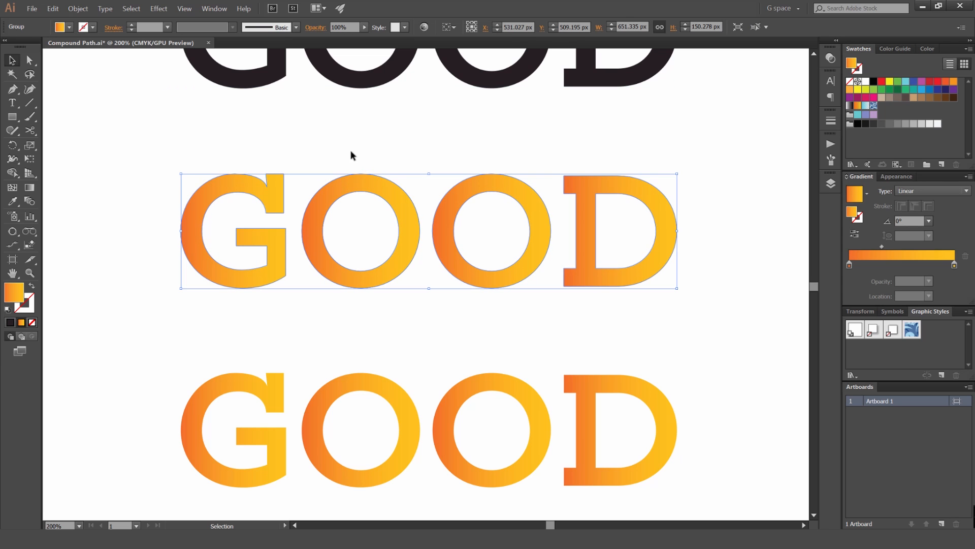
{"action": "left_click", "coordinate": [29, 61]}
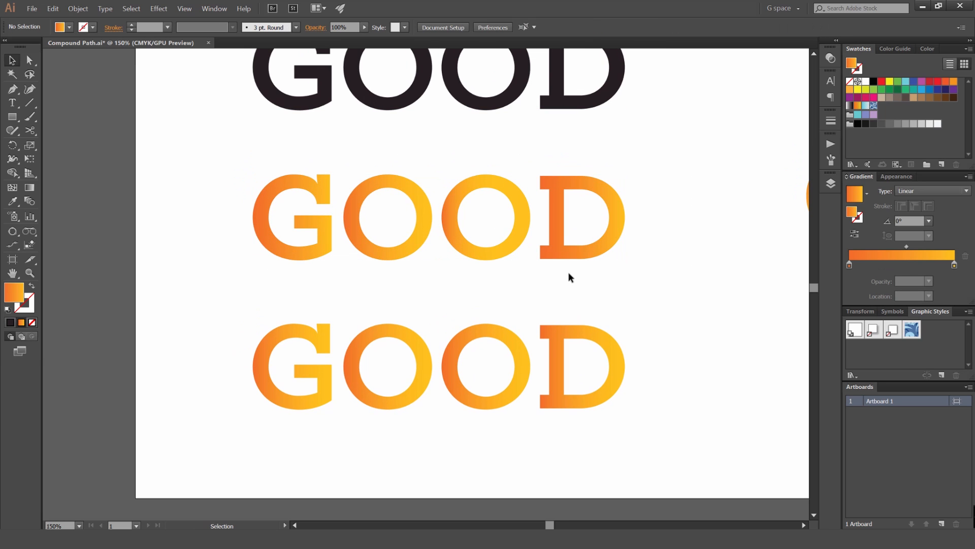
{"action": "scroll", "scroll_direction": "down", "scroll_amount": 3}
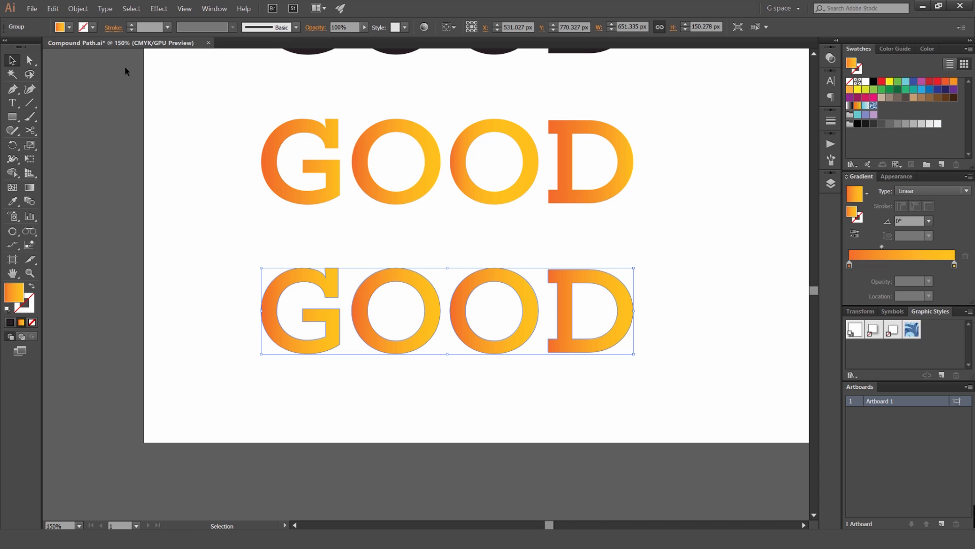
{"action": "left_click", "coordinate": [78, 8]}
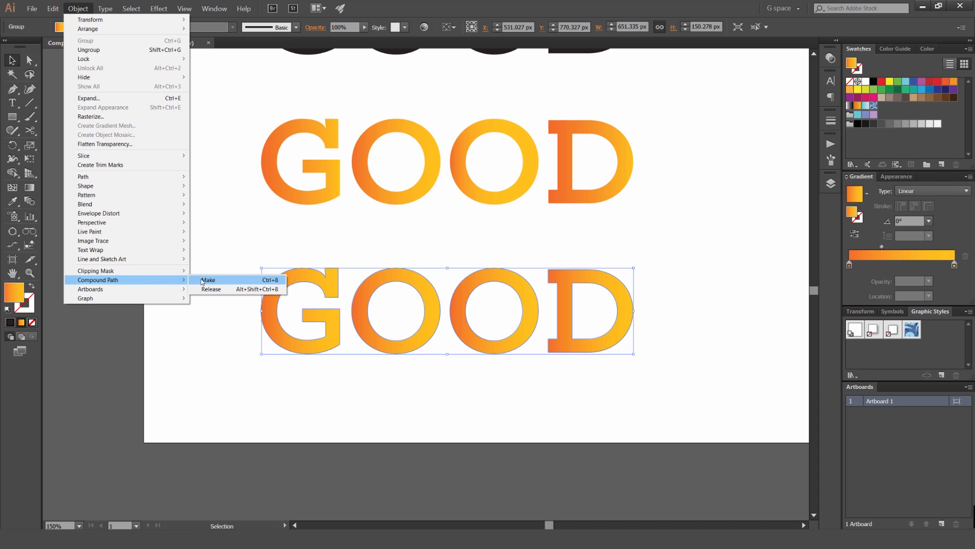
{"action": "left_click", "coordinate": [208, 280]}
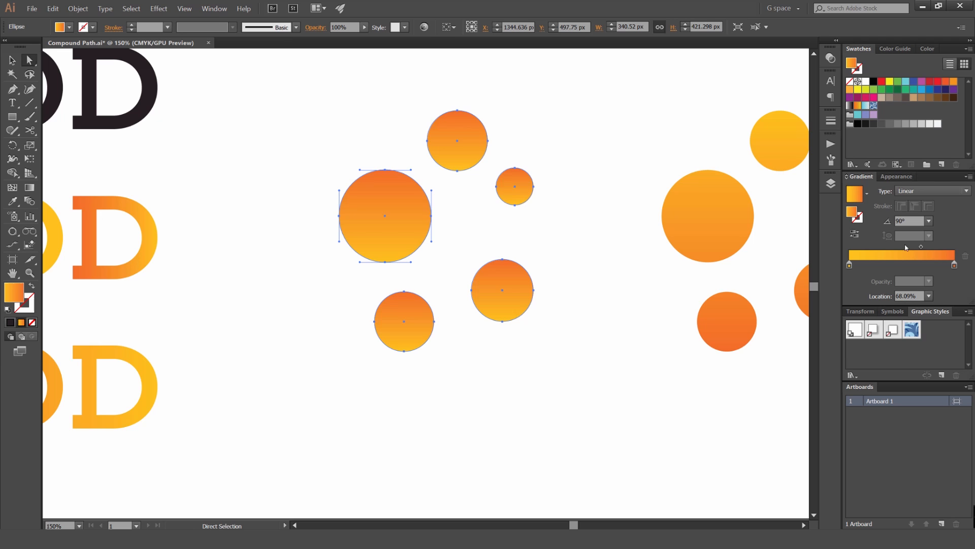
- Move the gradient midpoint so the orange and yellow blend at a different height on the circle
{"action": "left_click", "coordinate": [12, 60]}
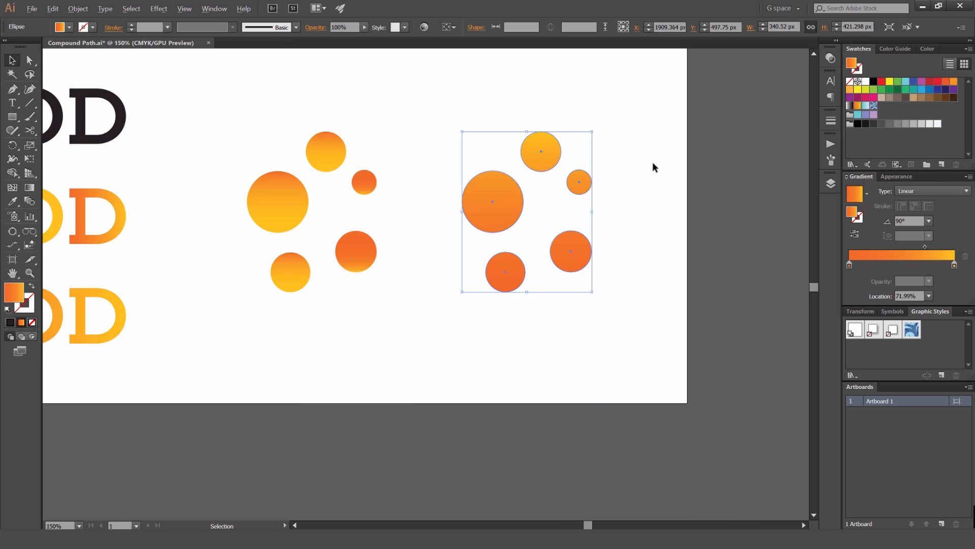
- Fill the right cluster of circles with a flat yellow swatch and deselect to view the result
{"action": "left_click", "coordinate": [892, 81]}
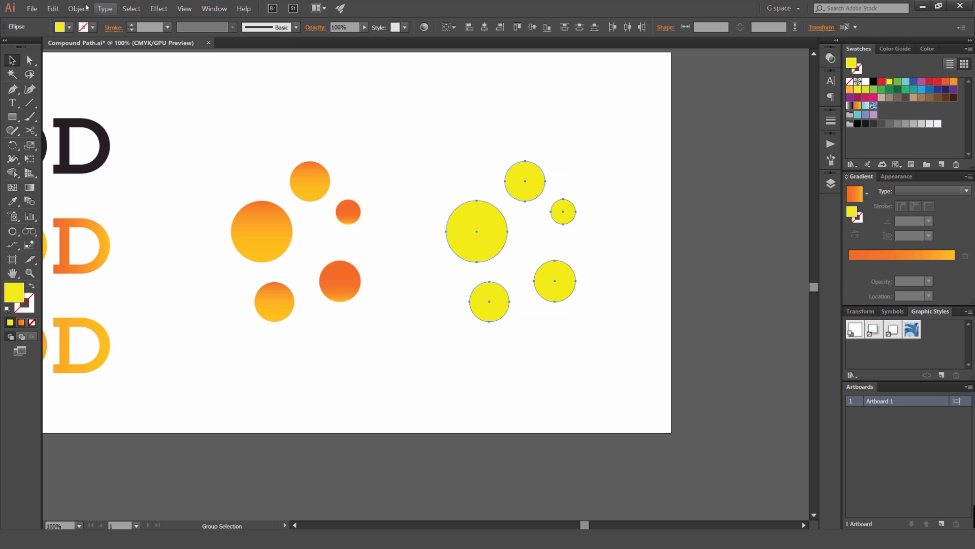
{"action": "left_click", "coordinate": [585, 158]}
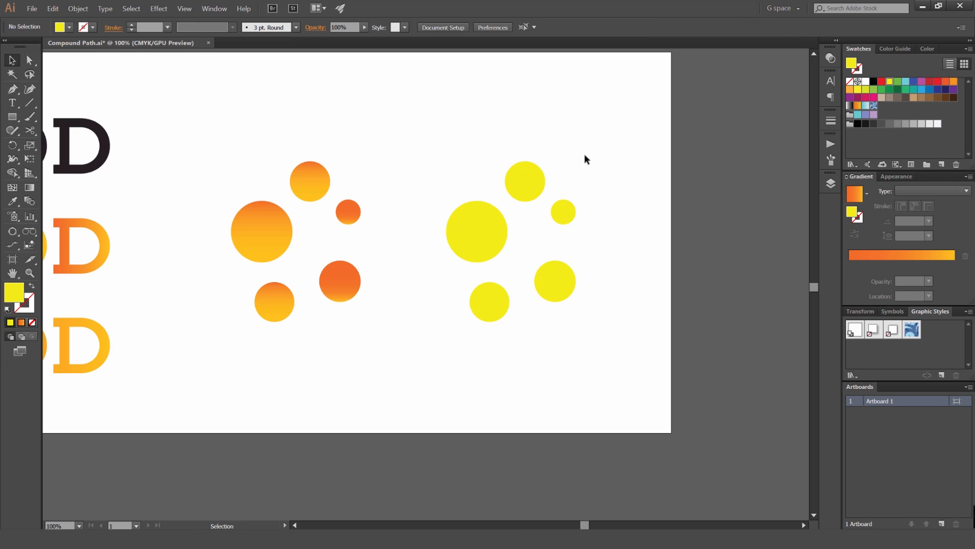